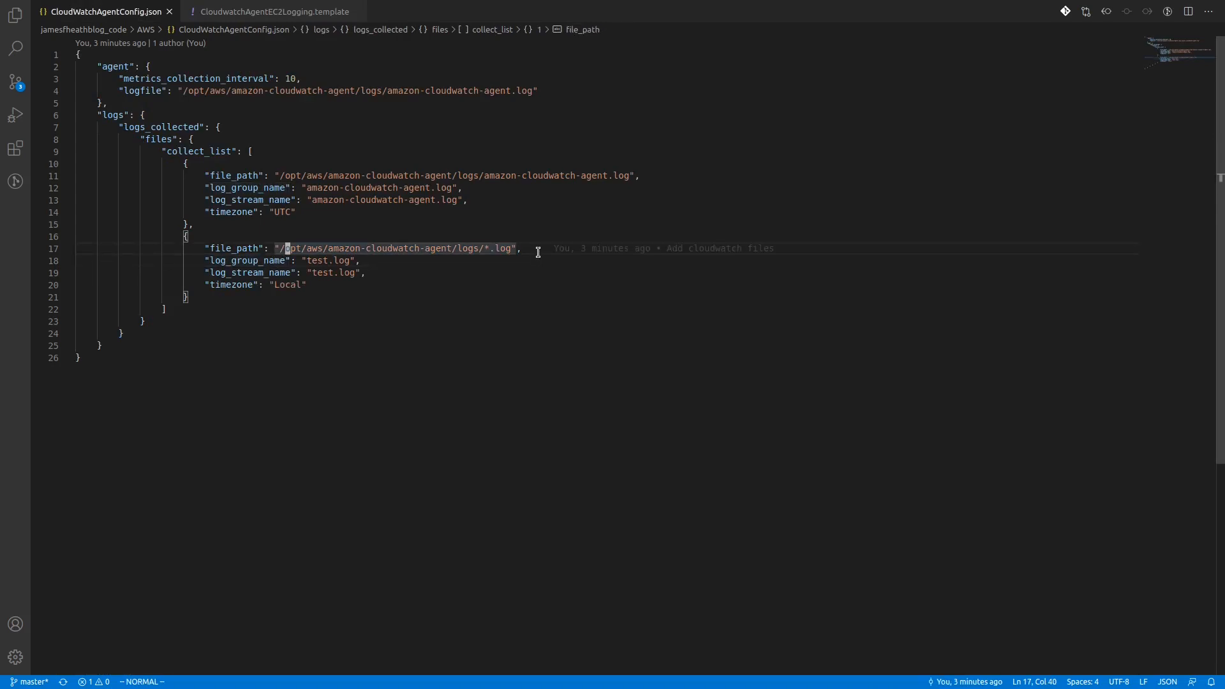
pyautogui.moveTo(518, 540)
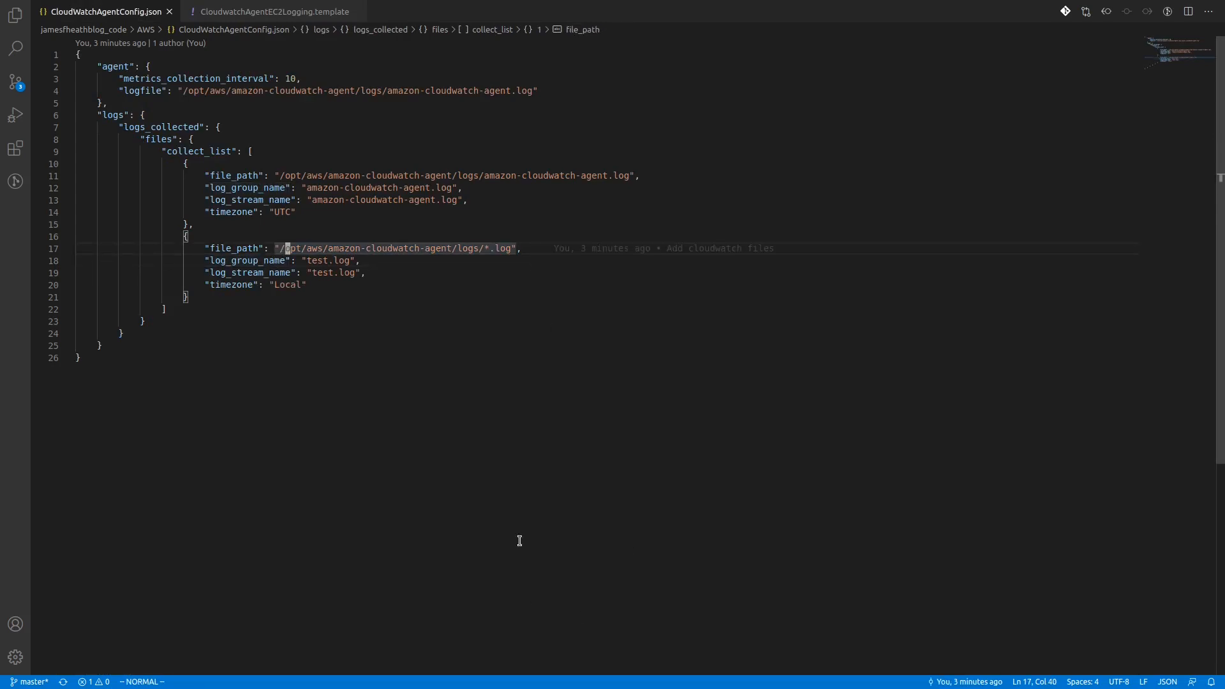
# - Switch from the agent config's test.log path to the test.log log group in CloudWatch
pyautogui.click(271, 11)
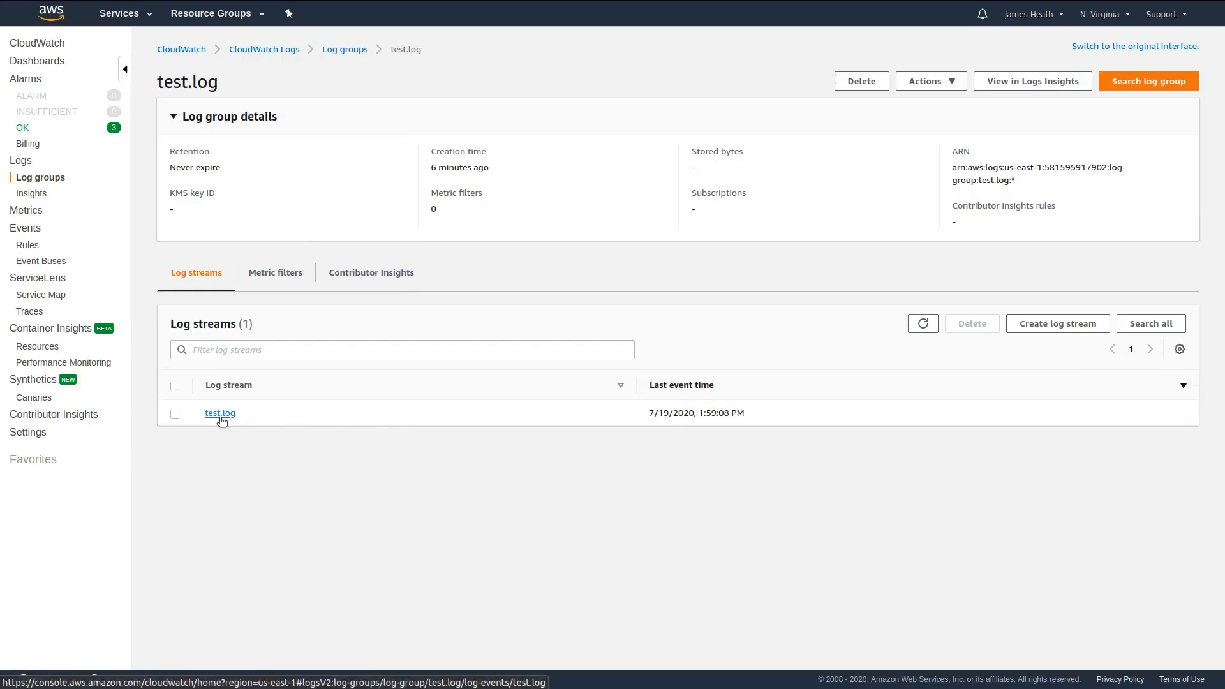
# - Open the test.log stream's log events and select the testlog message entry
pyautogui.click(219, 413)
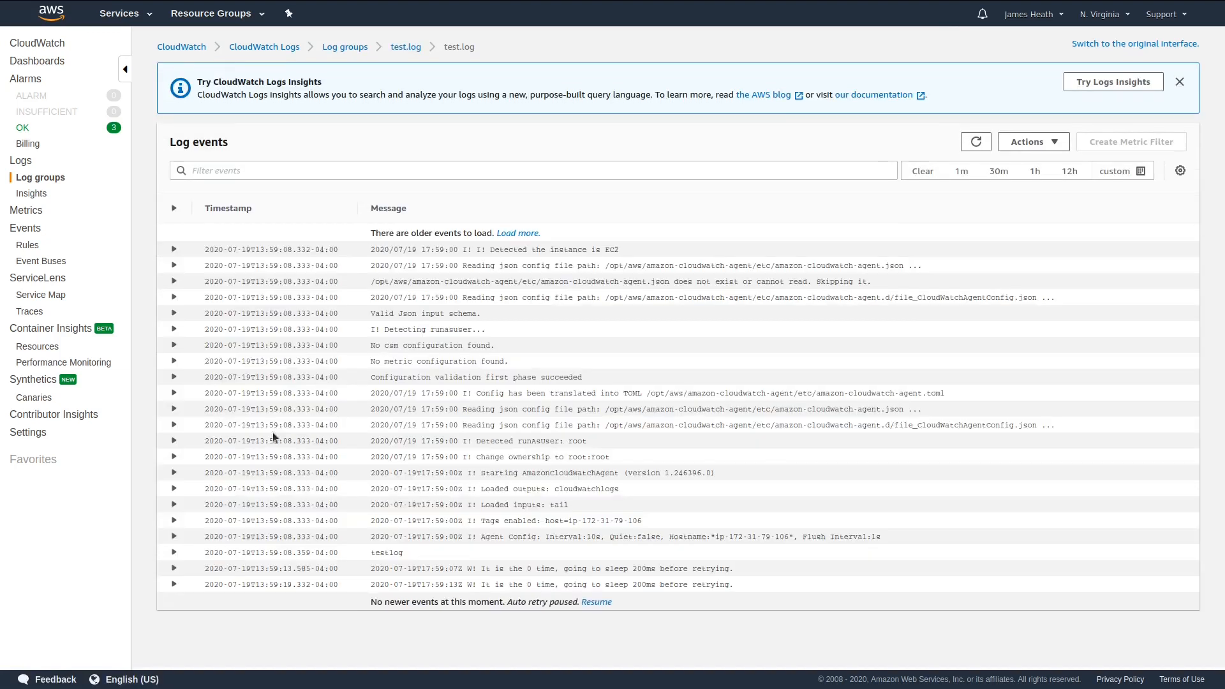
pyautogui.moveTo(391, 337)
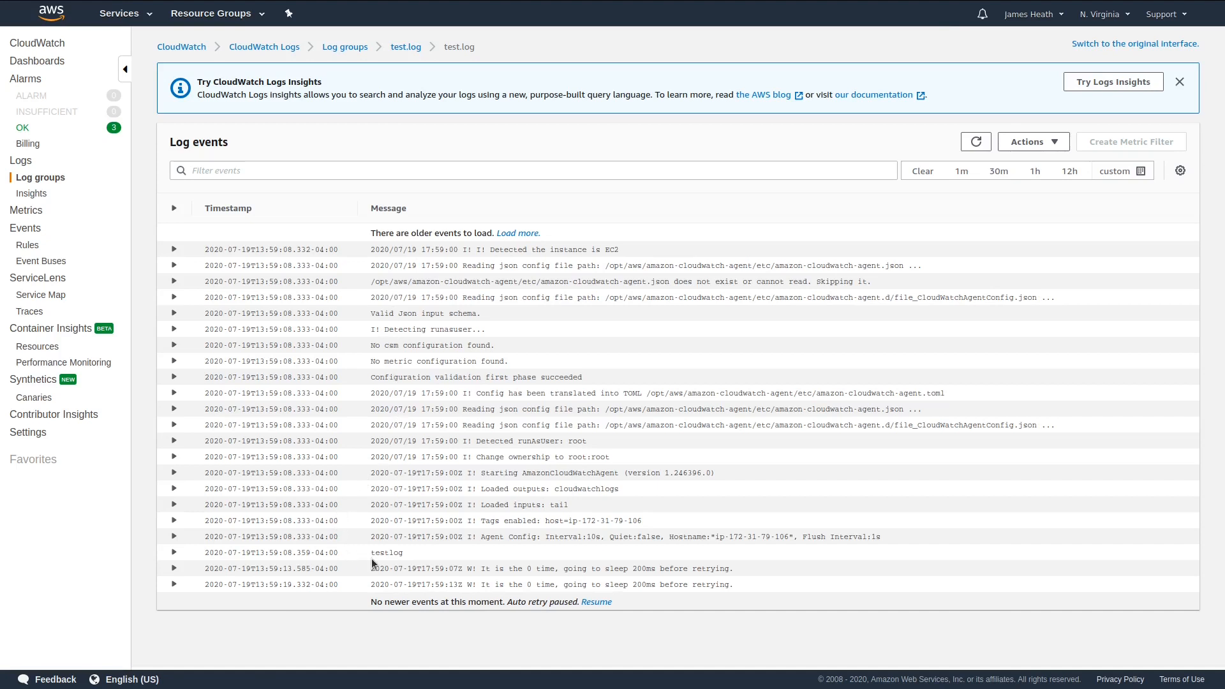
pyautogui.doubleClick(386, 553)
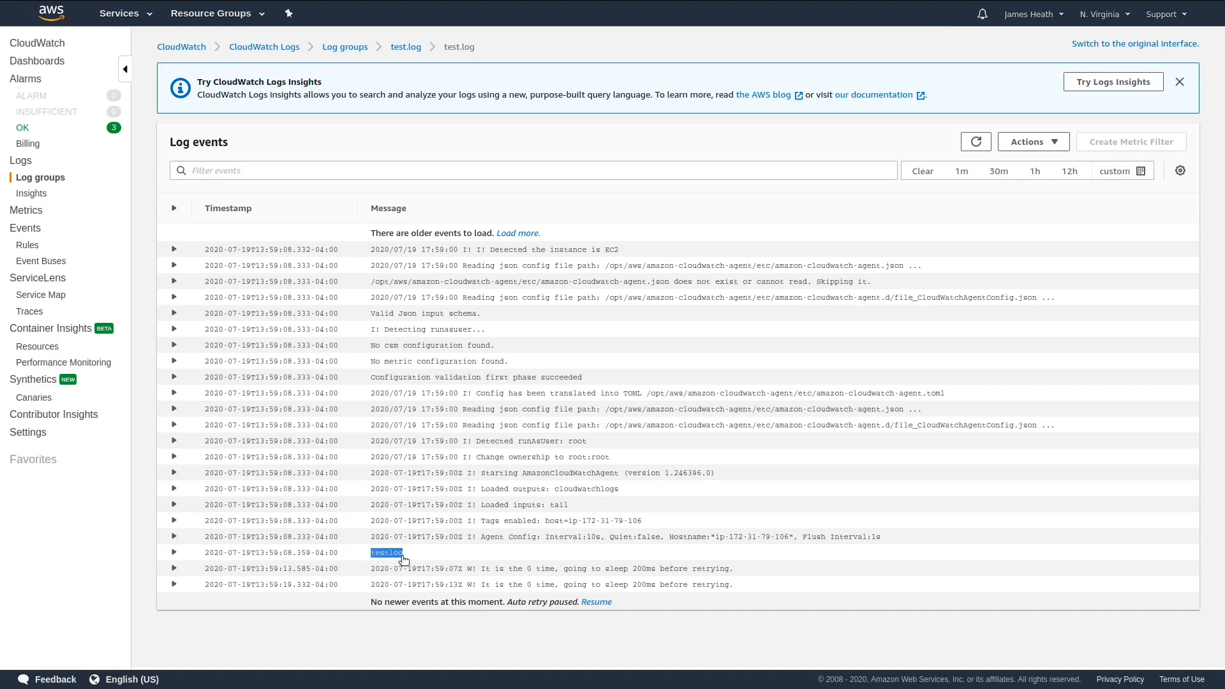
pyautogui.moveTo(412, 563)
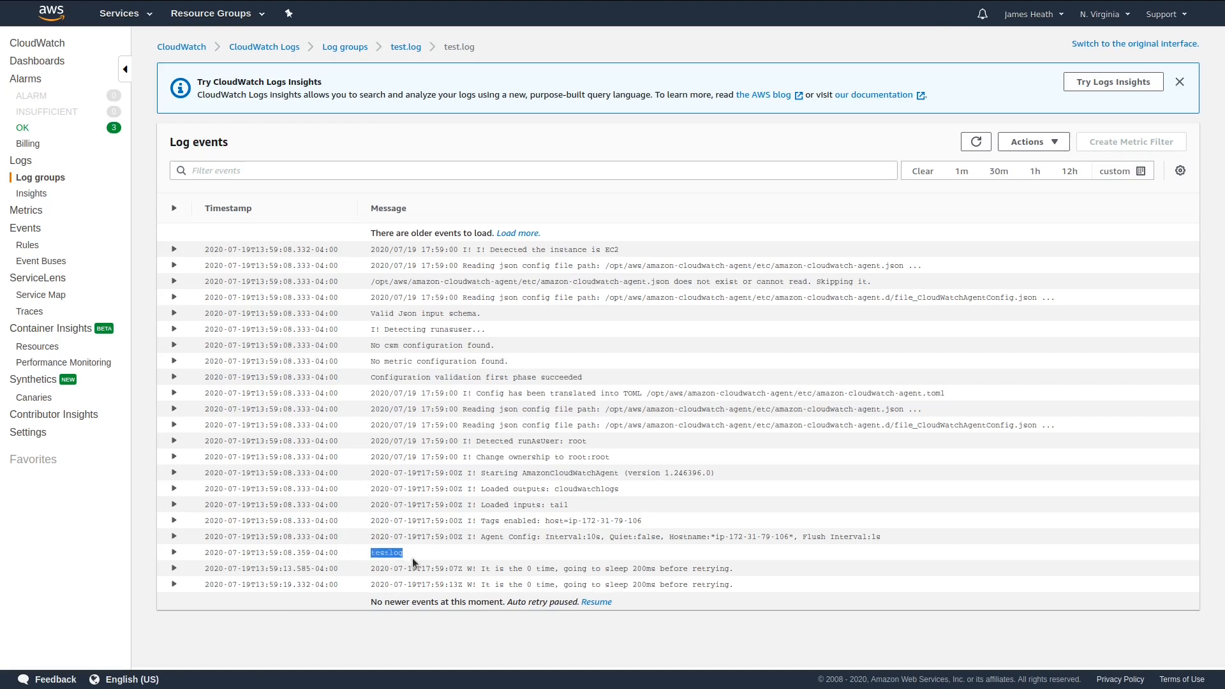